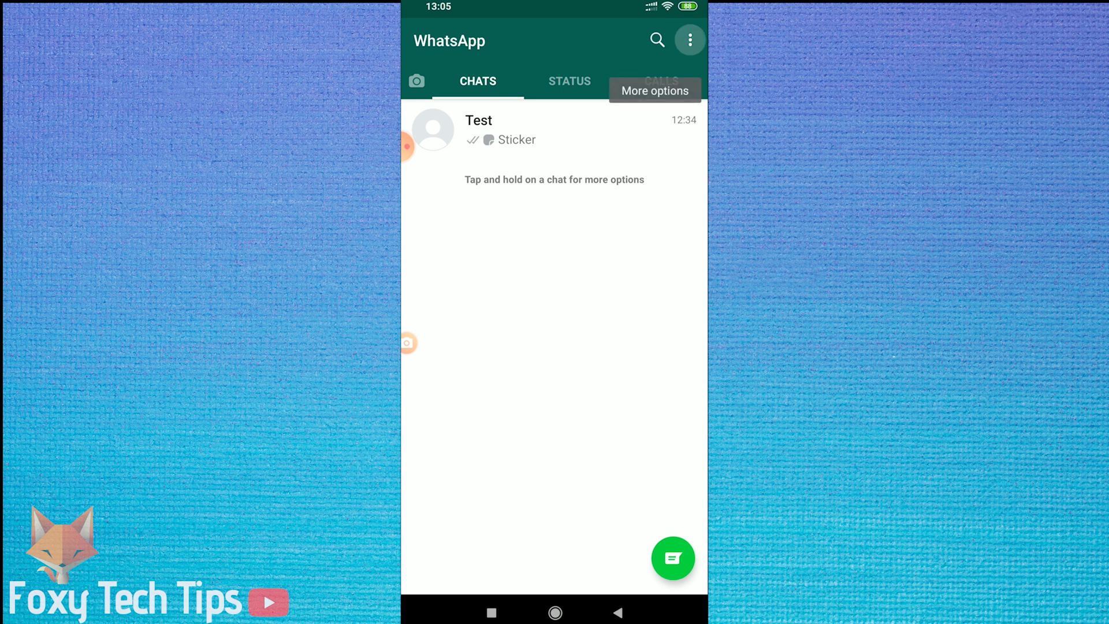
Step: Open WhatsApp Settings from the chat list's More options menu
left_click(690, 40)
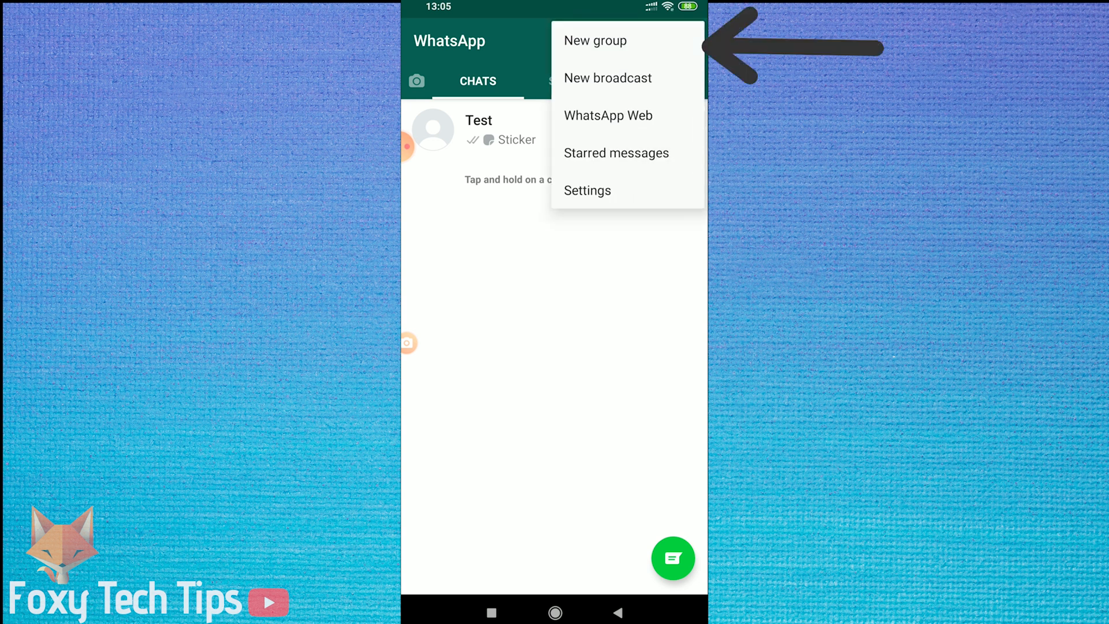
left_click(588, 190)
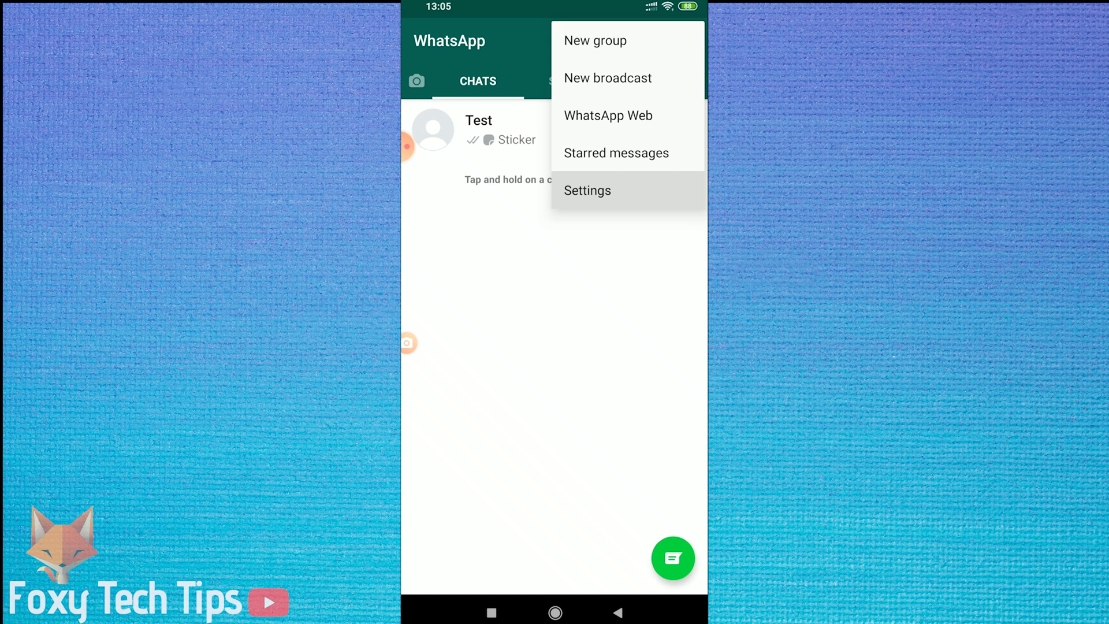
left_click(587, 190)
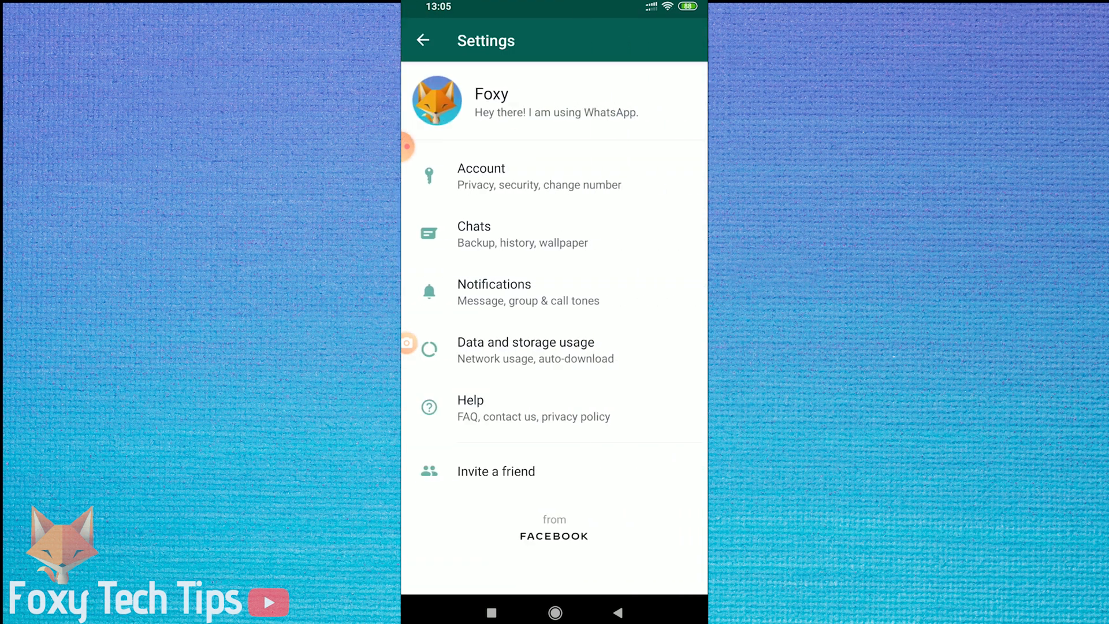
Step: Open Chats settings and show the Wallpaper options
left_click(522, 233)
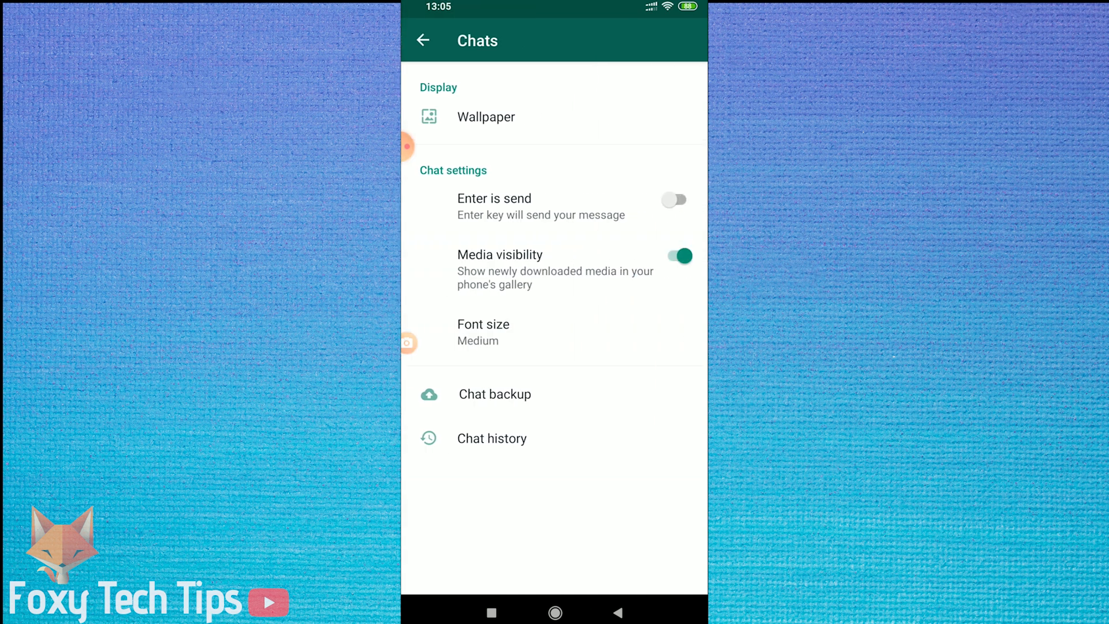
left_click(486, 117)
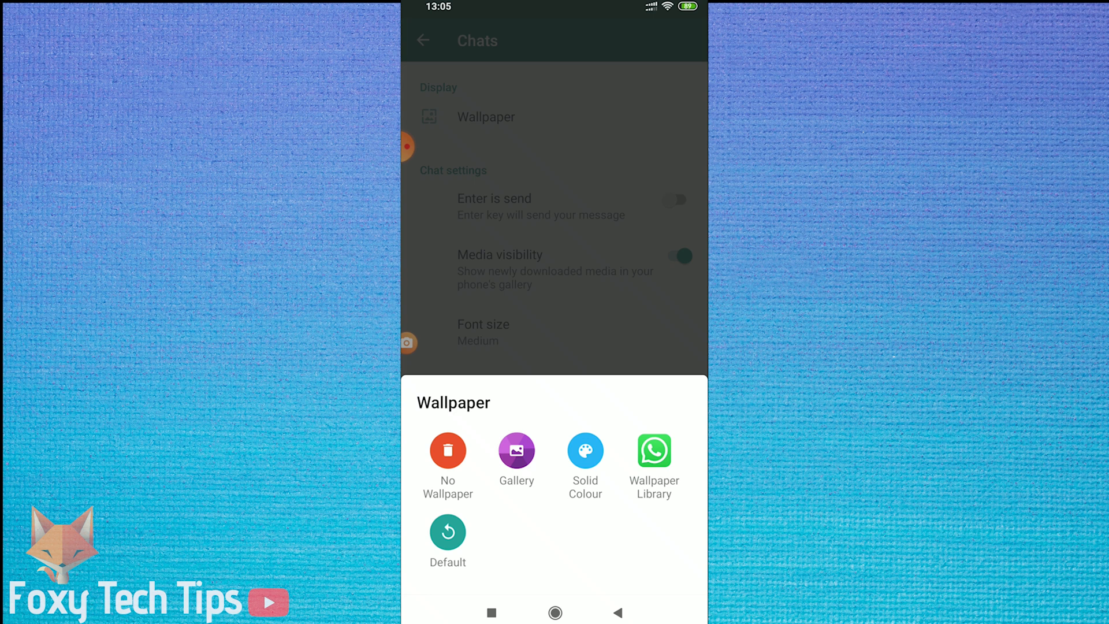
left_click(654, 451)
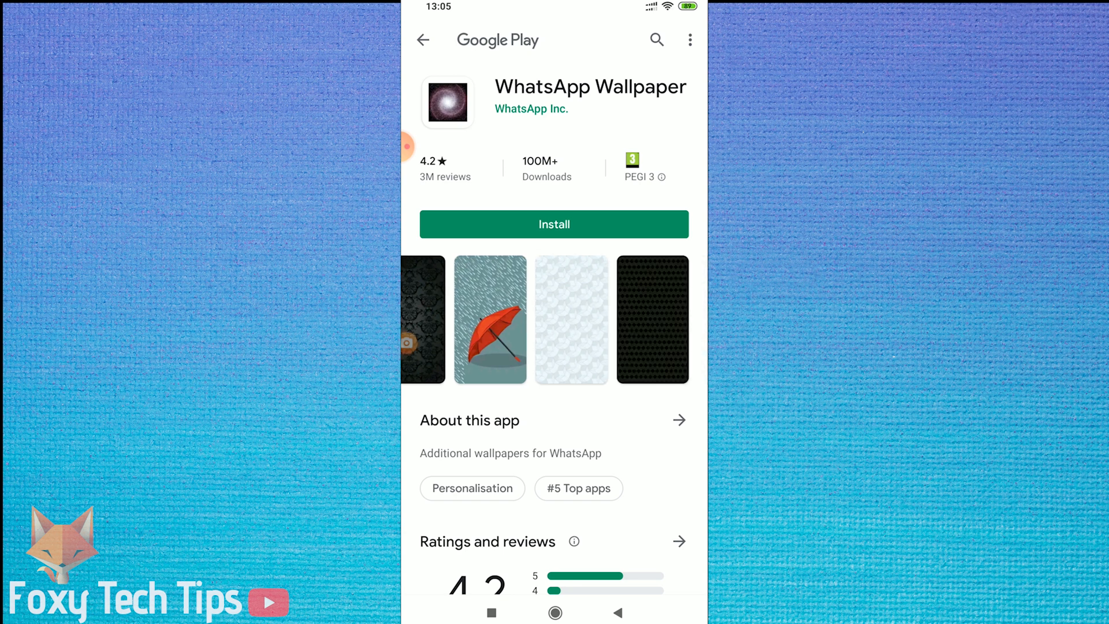
Step: Swipe through the WhatsApp Wallpaper store screenshots, then return to Chats settings
scroll("left", 3)
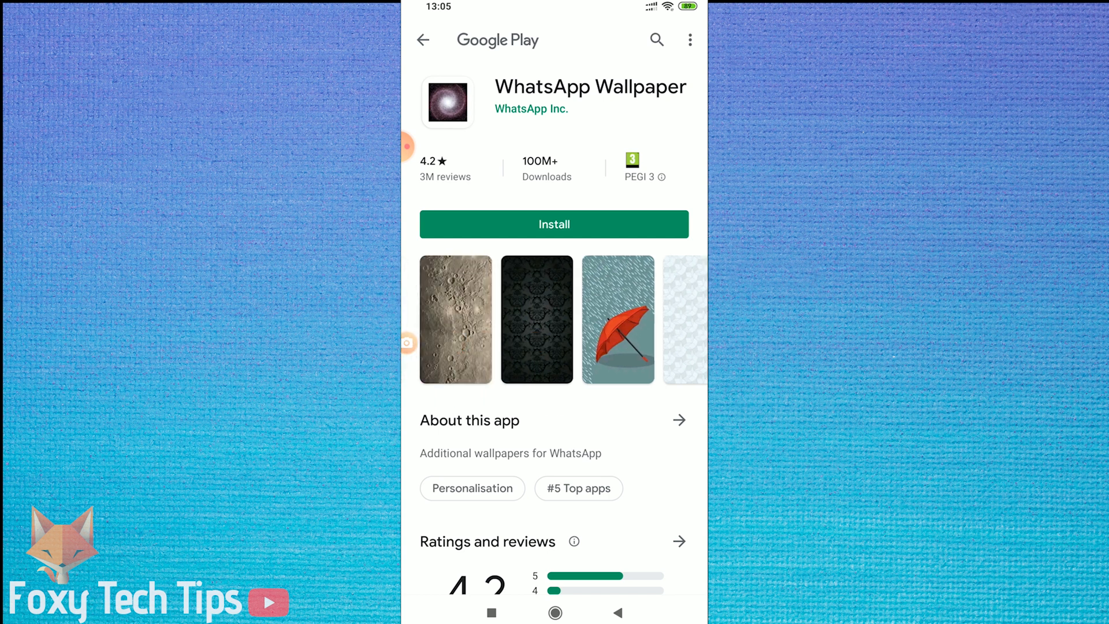
left_click(554, 224)
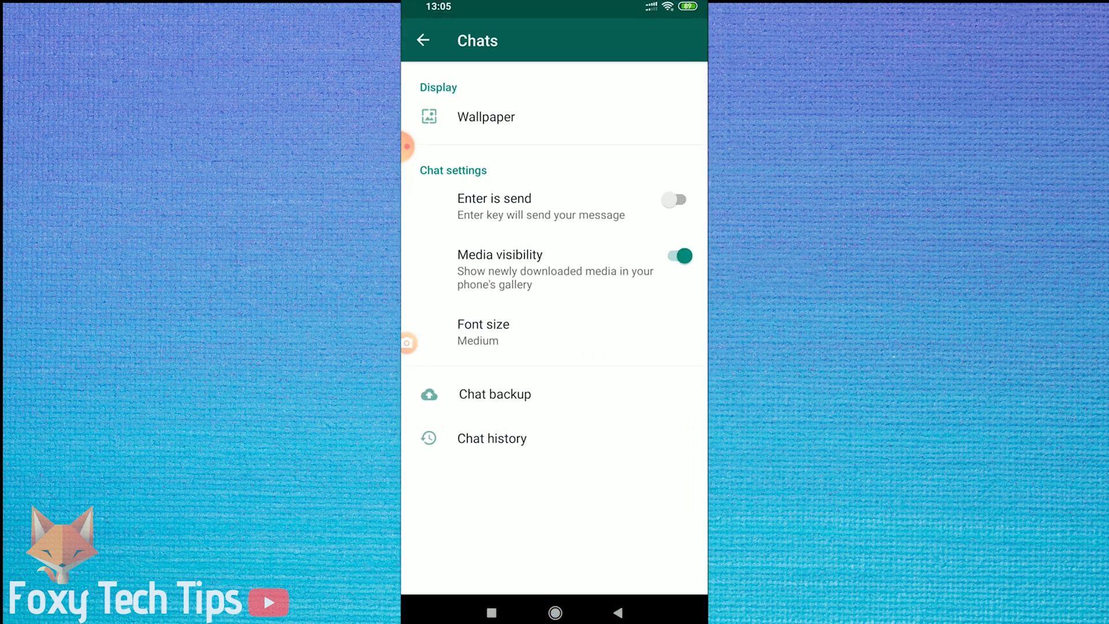
Step: Apply the peach Solid Colour wallpaper, then reopen the wallpaper choices
left_click(486, 116)
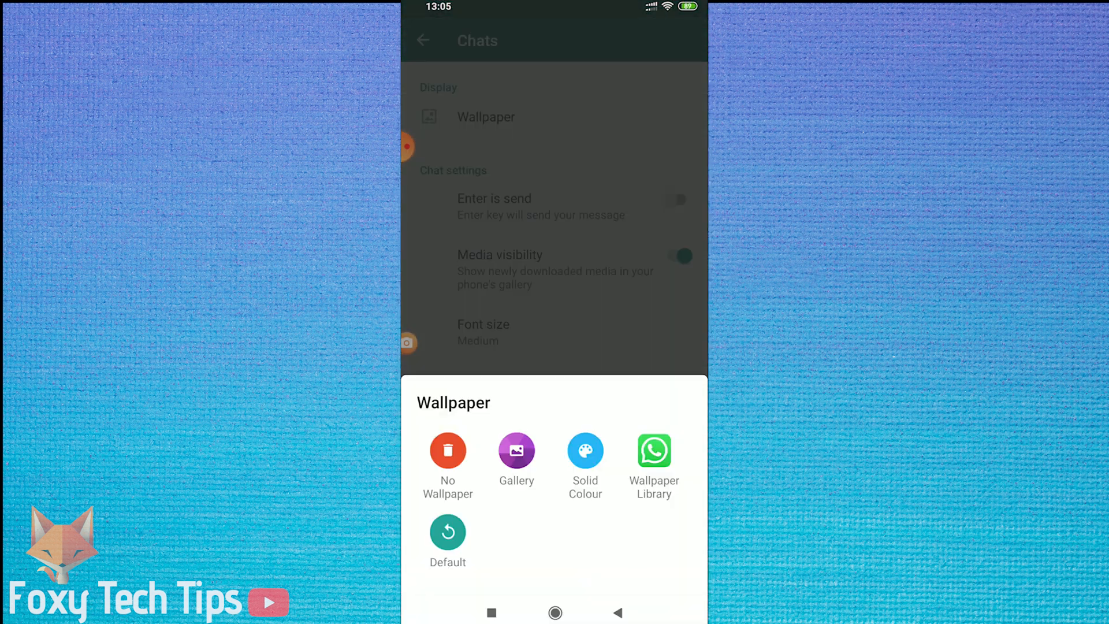
left_click(585, 460)
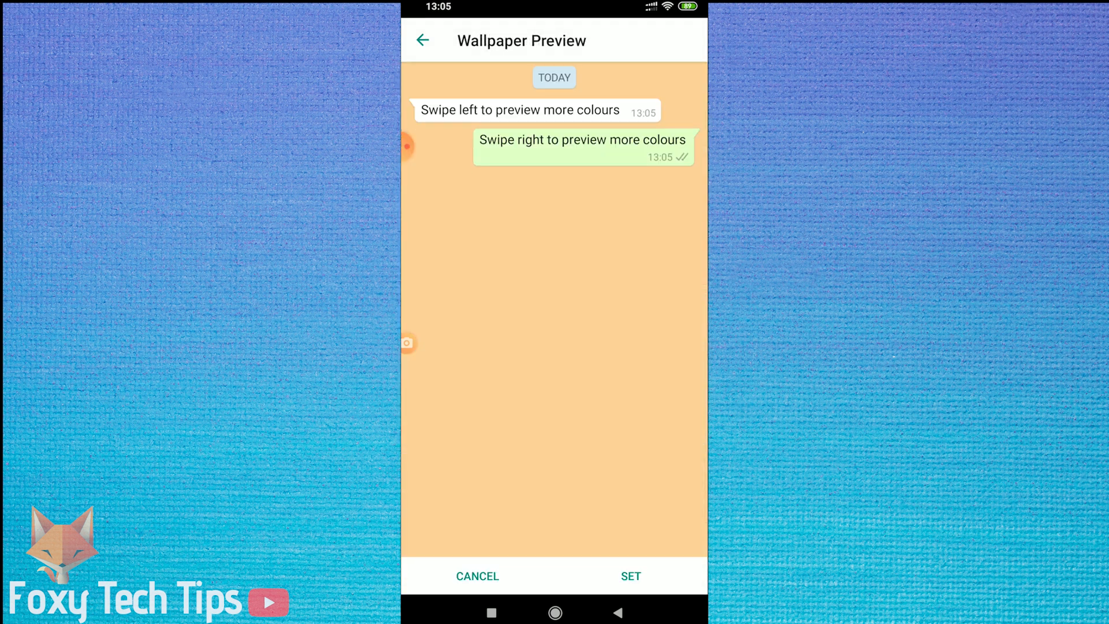
left_click(630, 576)
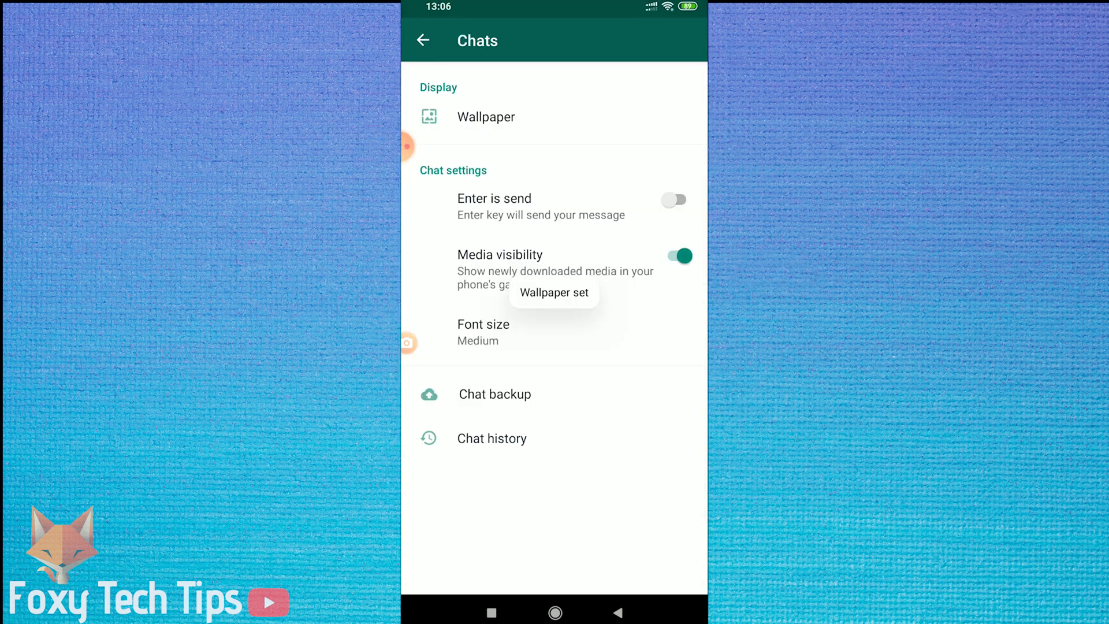
left_click(486, 116)
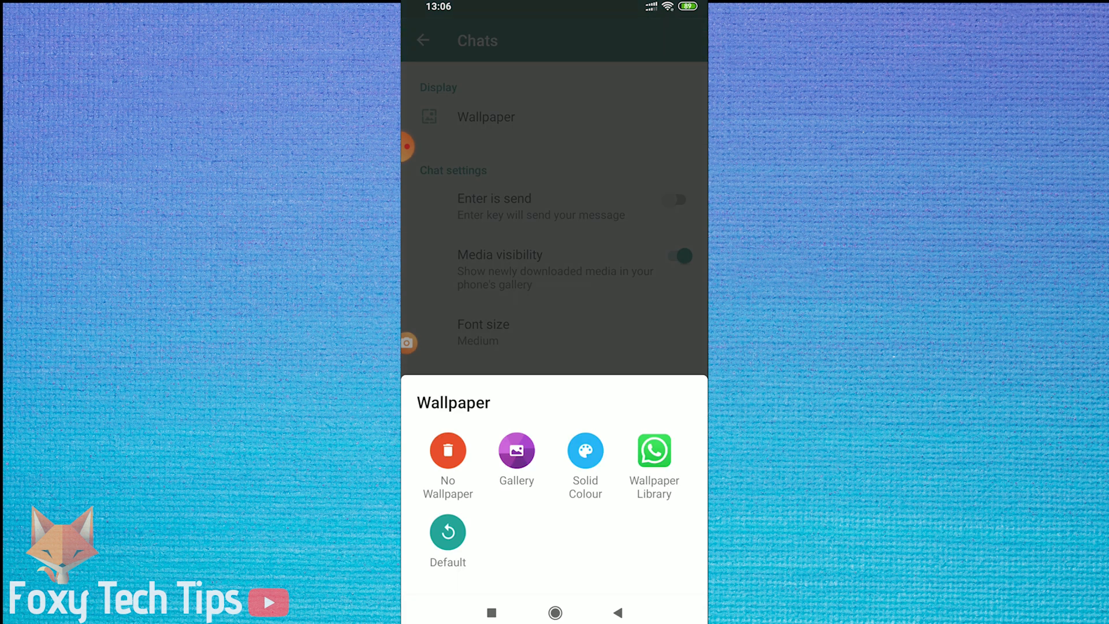
Step: Set the fire image from the gallery's Download folder as the chat wallpaper
left_click(516, 459)
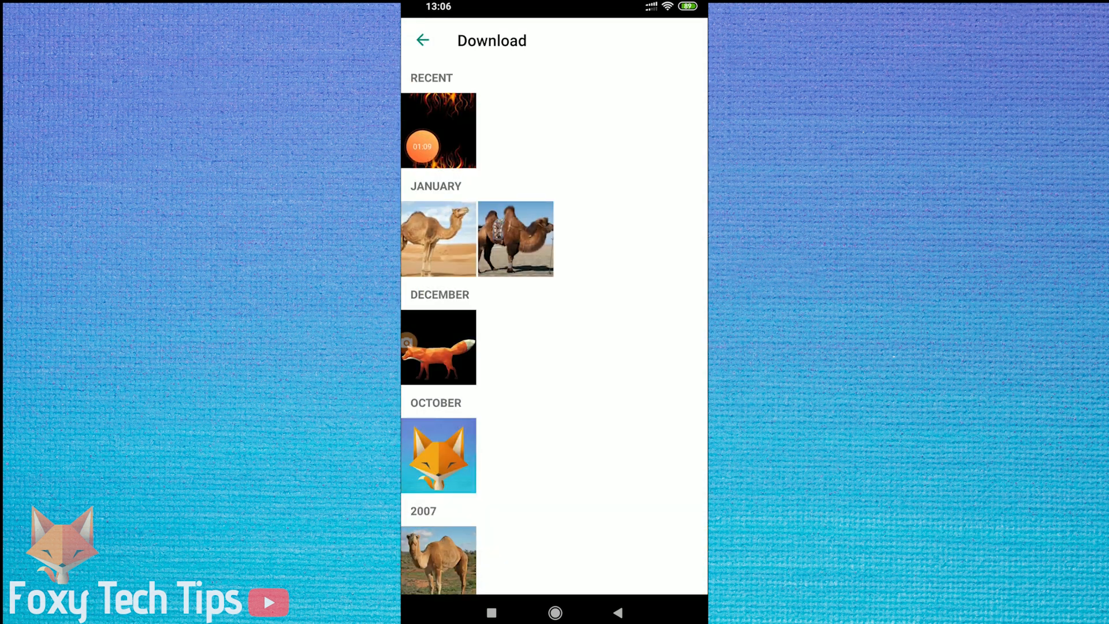
left_click(438, 130)
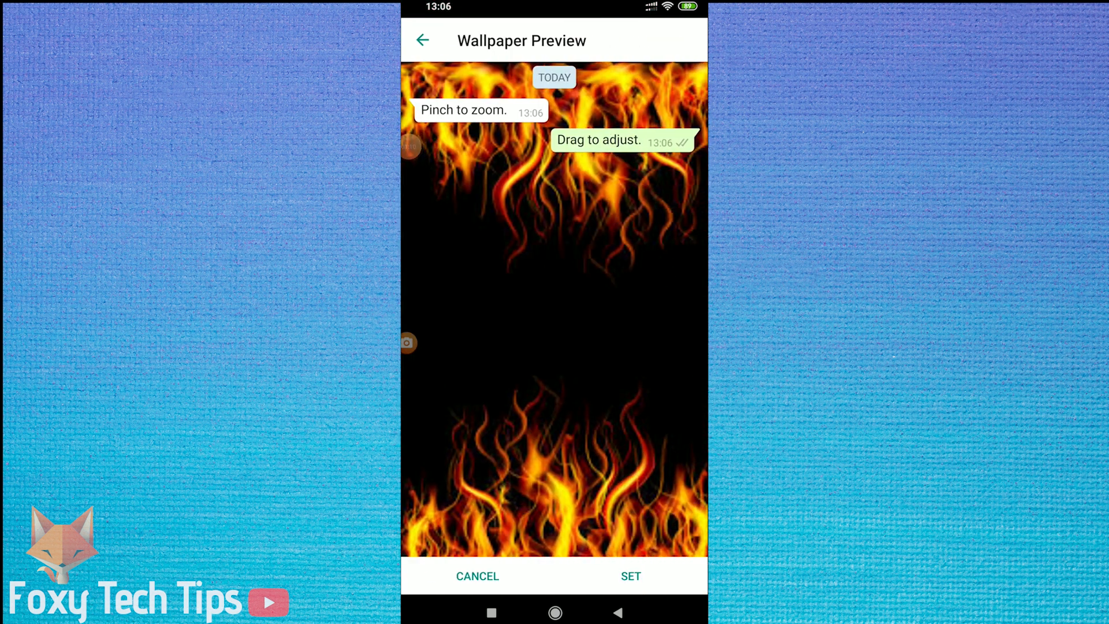
left_click(630, 576)
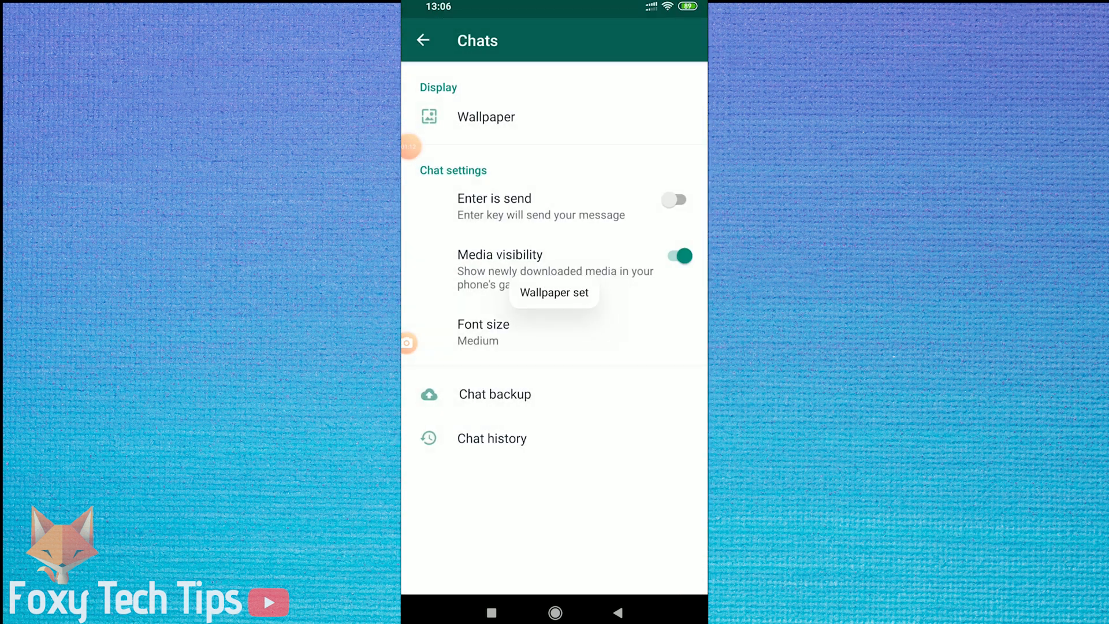
left_click(422, 40)
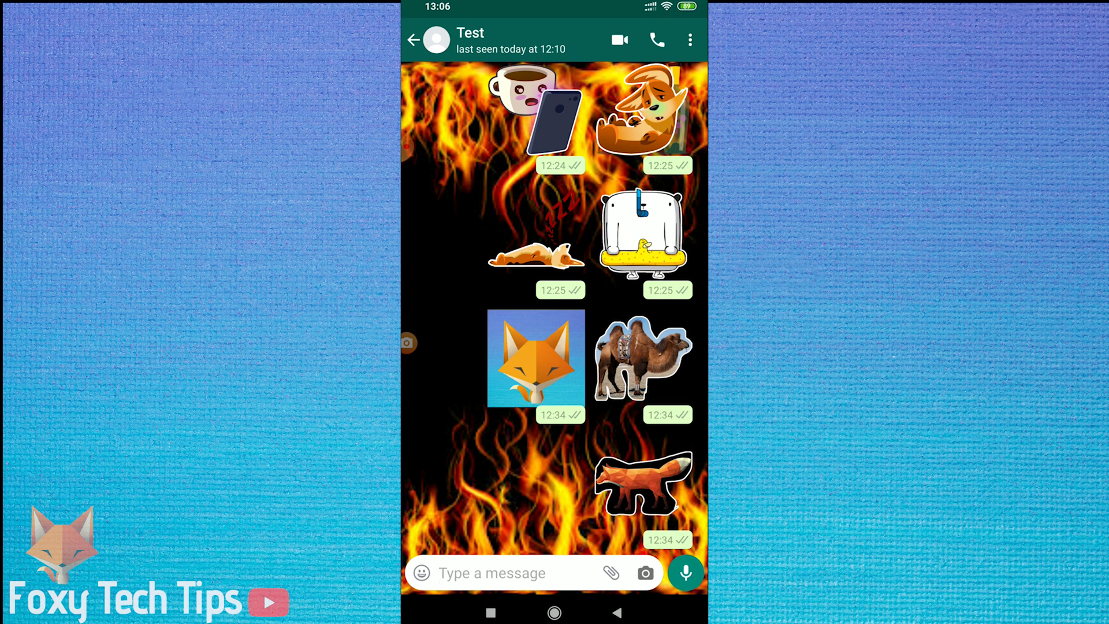
Step: From the Test chat's menu, open Wallpaper and browse the Gallery albums
left_click(689, 40)
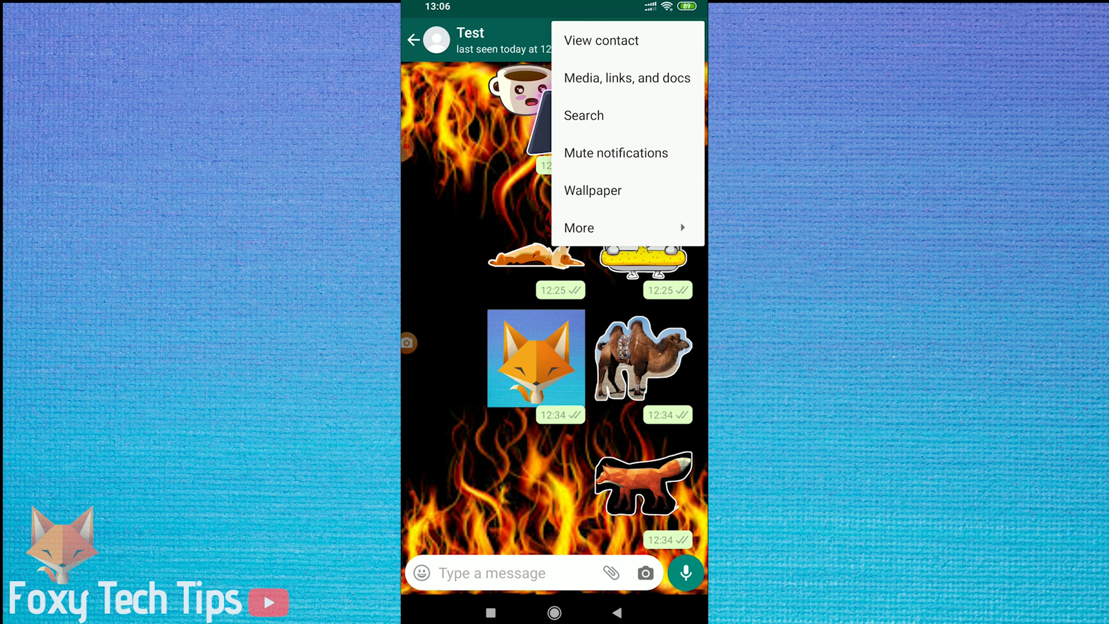
left_click(592, 190)
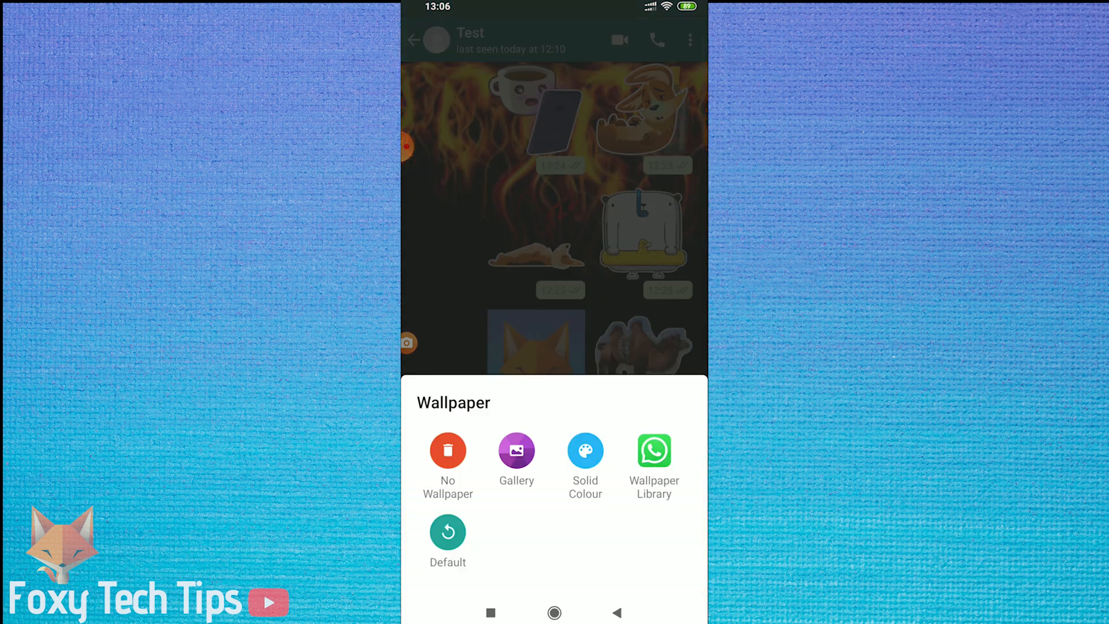
left_click(516, 451)
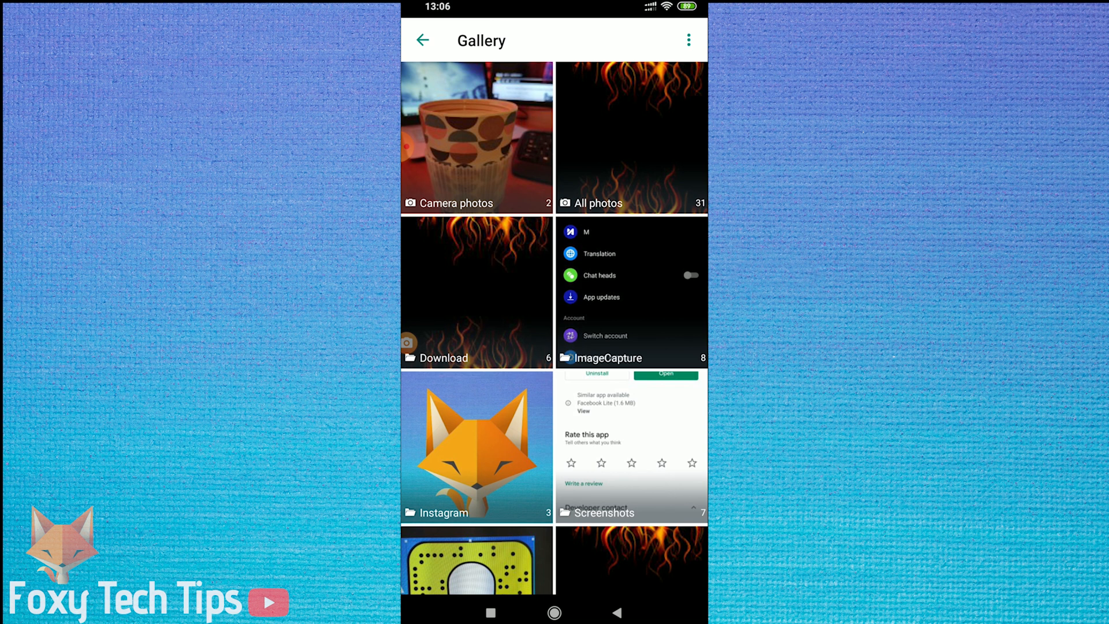